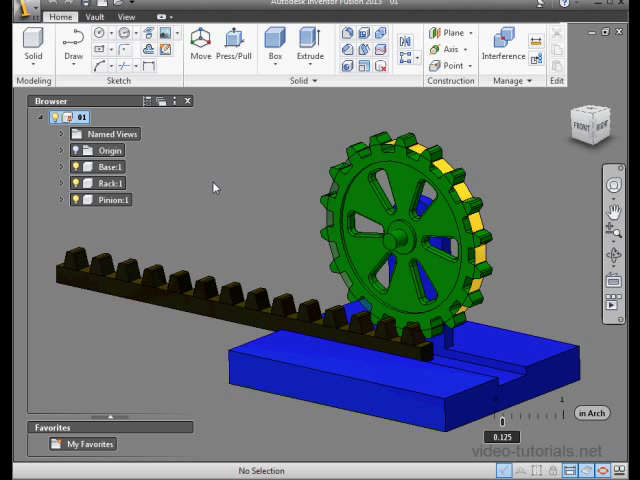
{"action": "mouse_move", "coordinate": [245, 201]}
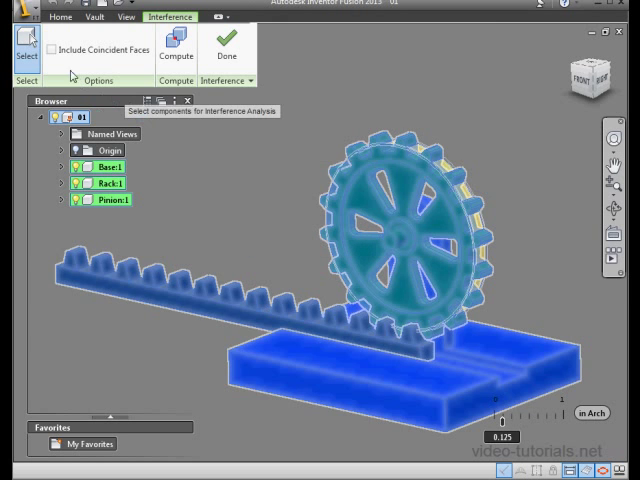
- Tick Include Coincident Faces for the Base, Rack and Pinion interference check
{"action": "left_click", "coordinate": [51, 50]}
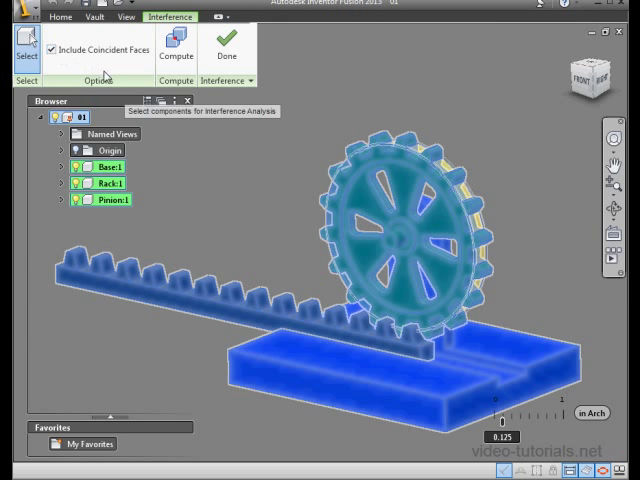
{"action": "mouse_move", "coordinate": [110, 78]}
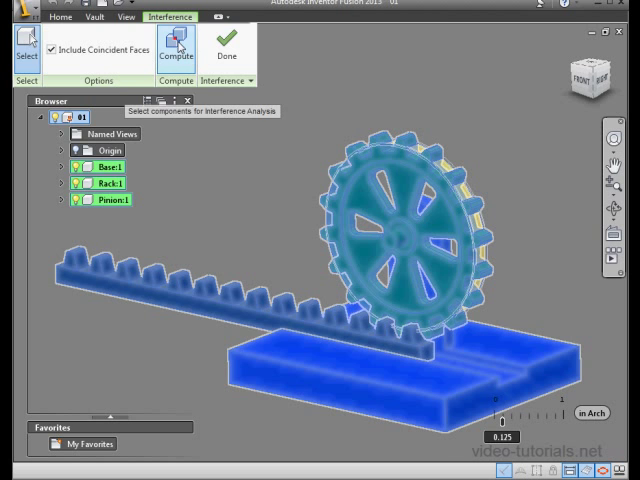
- Compute interferences, finding zero-volume Pinion–Base and Base–Rack overlaps
{"action": "left_click", "coordinate": [175, 50]}
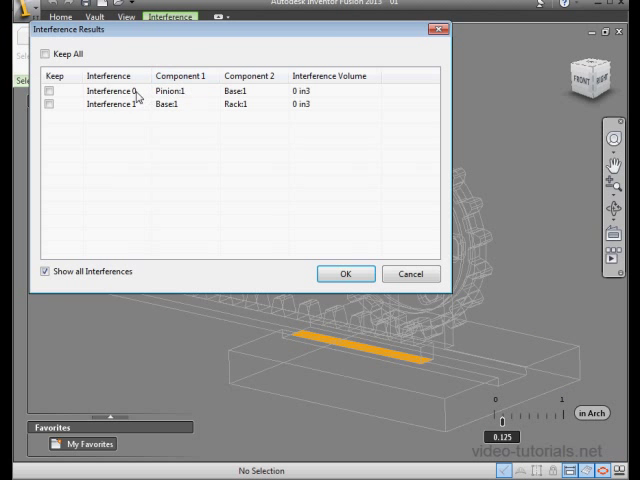
{"action": "mouse_move", "coordinate": [298, 55]}
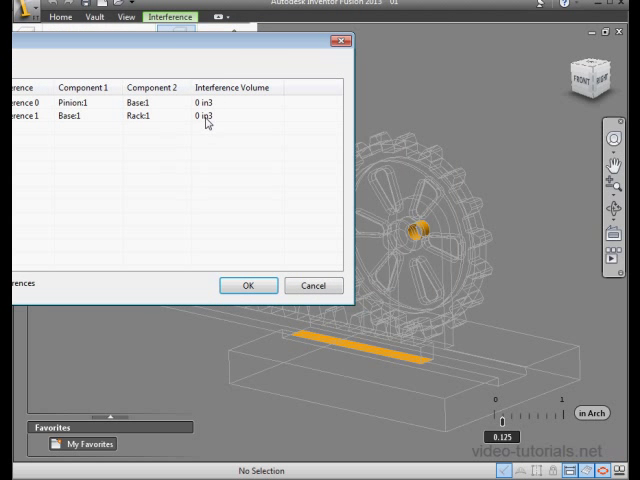
{"action": "mouse_move", "coordinate": [264, 113]}
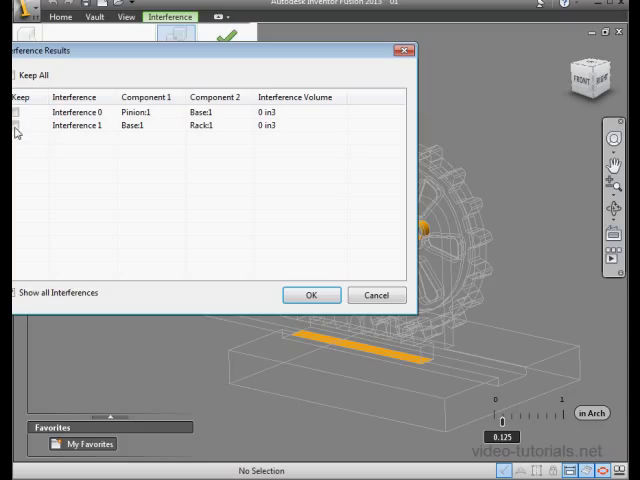
{"action": "mouse_move", "coordinate": [110, 173]}
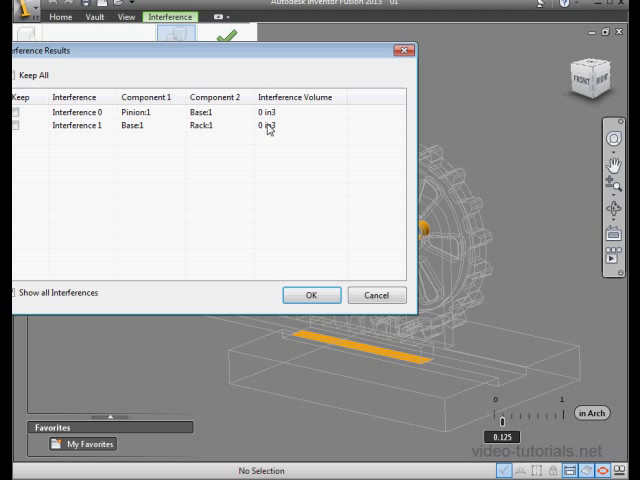
{"action": "mouse_move", "coordinate": [376, 295]}
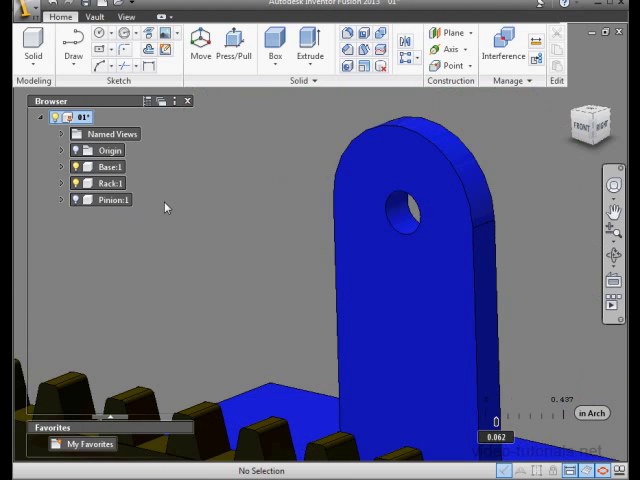
- Press/Pull the base's hole inner face to a 0.075 in radius offset
{"action": "left_click", "coordinate": [234, 50]}
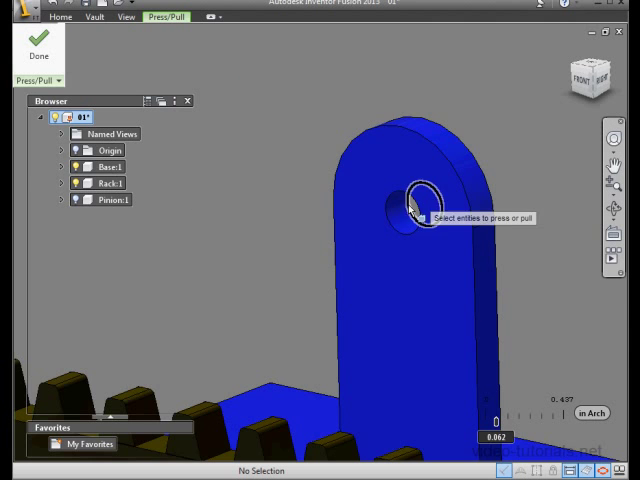
{"action": "left_click", "coordinate": [410, 205]}
{"action": "type", "text": ".075"}
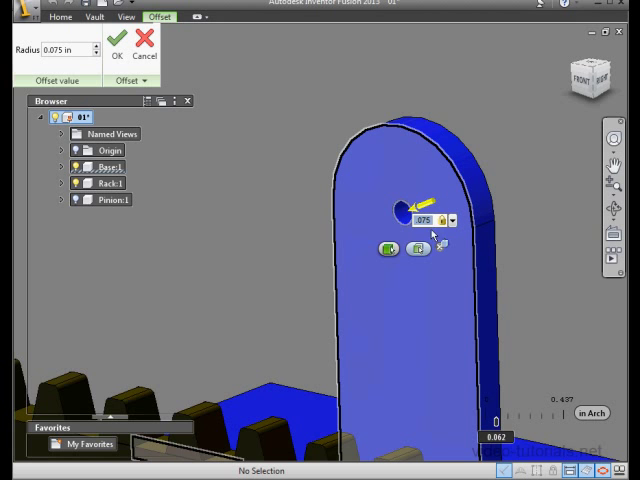
{"action": "left_click", "coordinate": [115, 46]}
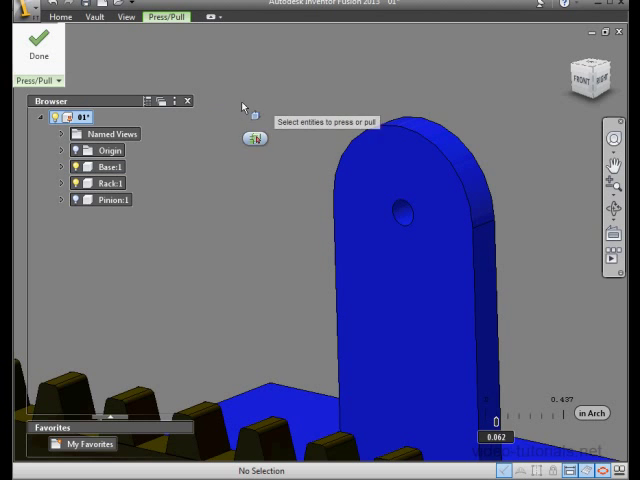
{"action": "left_click", "coordinate": [38, 55]}
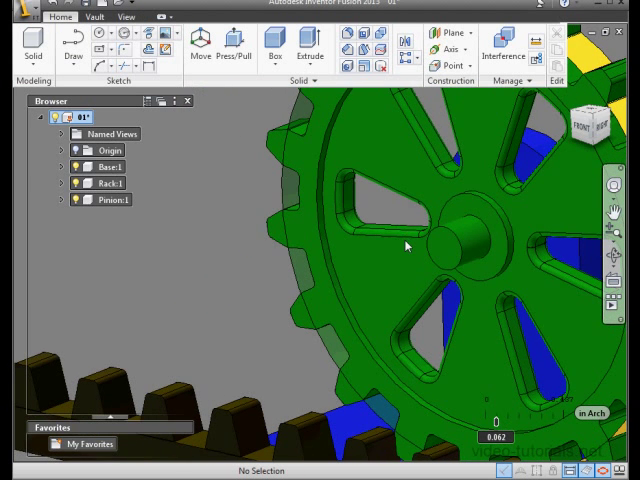
{"action": "mouse_move", "coordinate": [537, 92]}
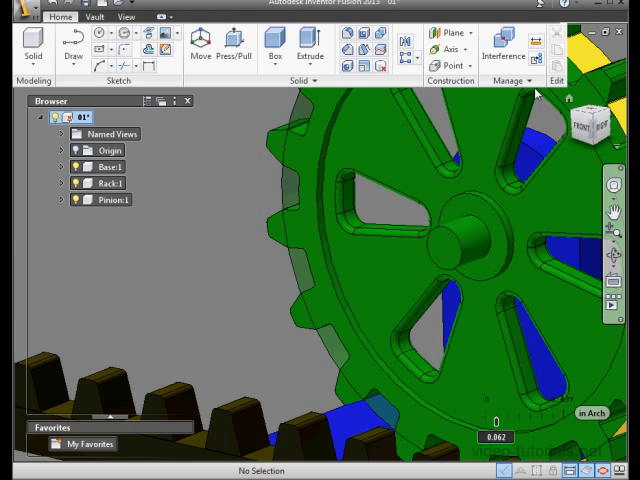
- Start a new interference check with Pinion:1 and Base:1 selected
{"action": "left_click", "coordinate": [499, 52]}
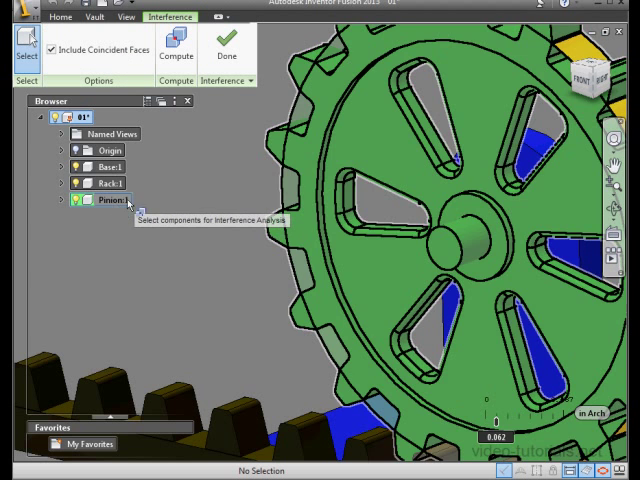
{"action": "left_click", "coordinate": [108, 199]}
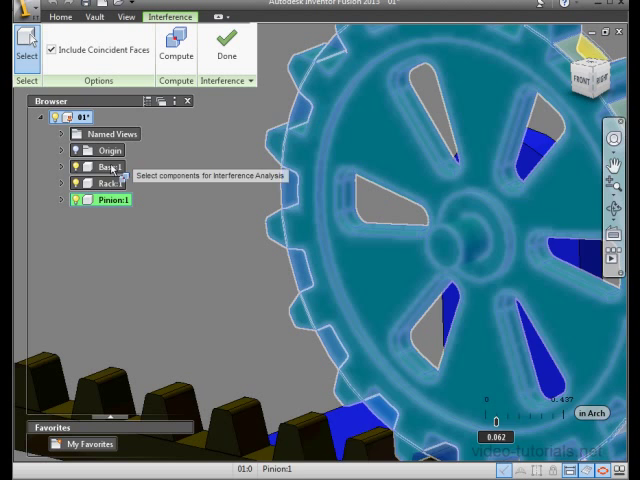
{"action": "left_click", "coordinate": [102, 167]}
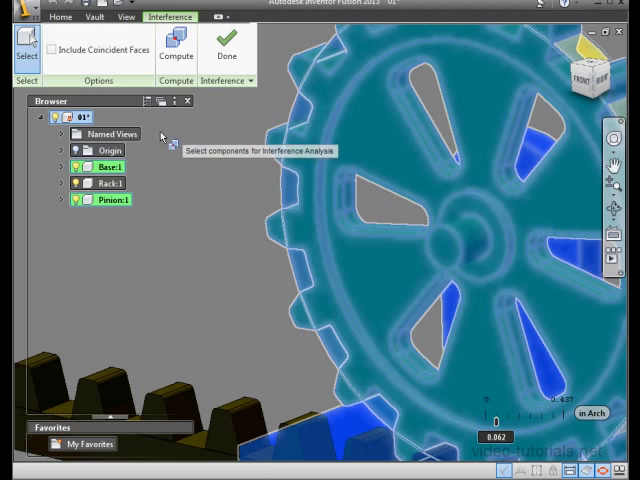
{"action": "mouse_move", "coordinate": [166, 145]}
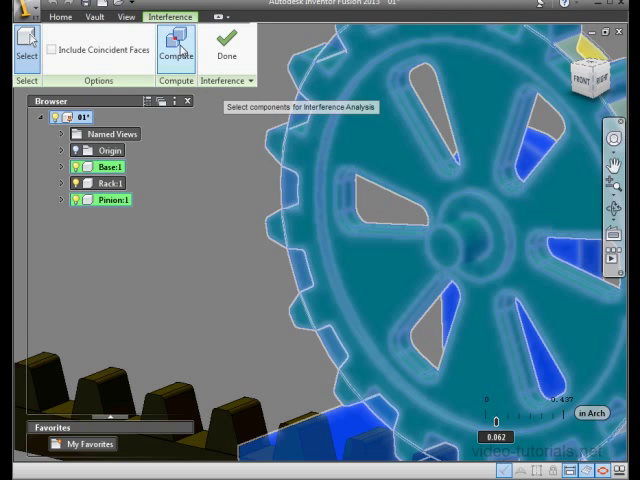
- Compute the Pinion–Base interference (0.005906 in³) and keep it as a body
{"action": "left_click", "coordinate": [175, 47]}
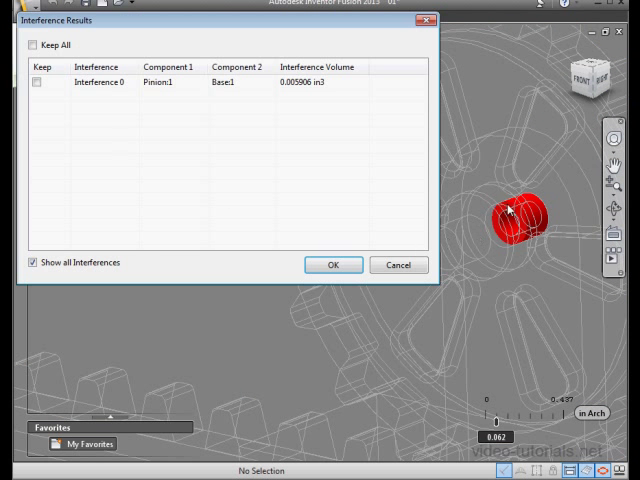
{"action": "mouse_move", "coordinate": [378, 105]}
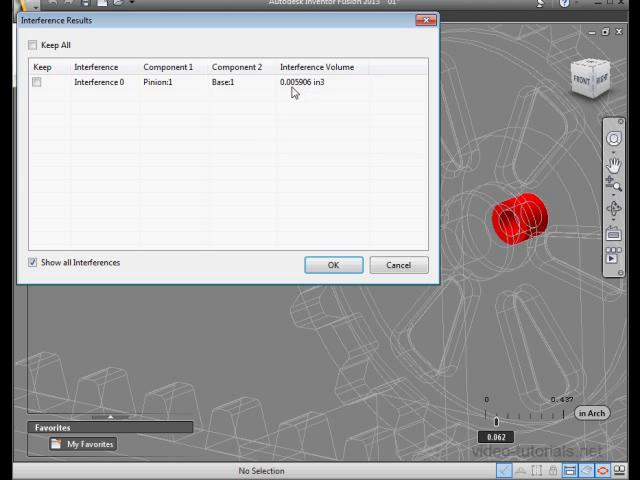
{"action": "mouse_move", "coordinate": [285, 95]}
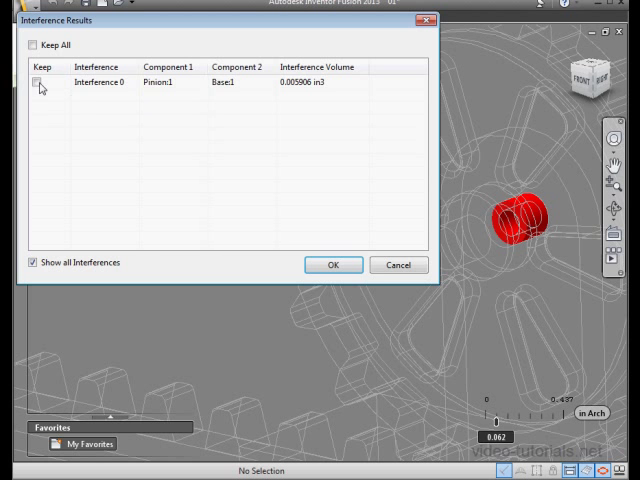
{"action": "left_click", "coordinate": [39, 96]}
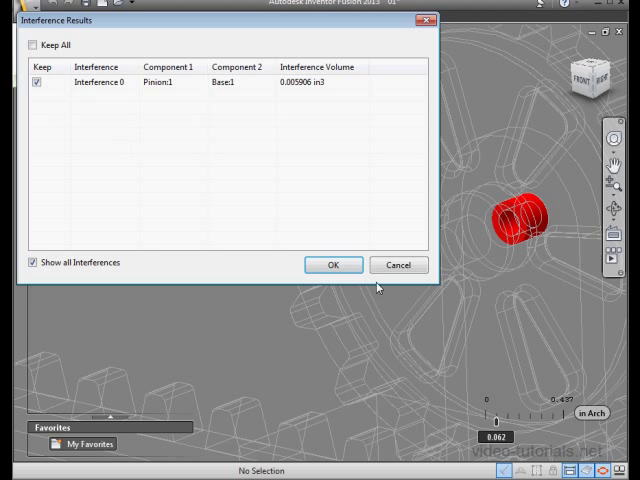
{"action": "left_click", "coordinate": [334, 264]}
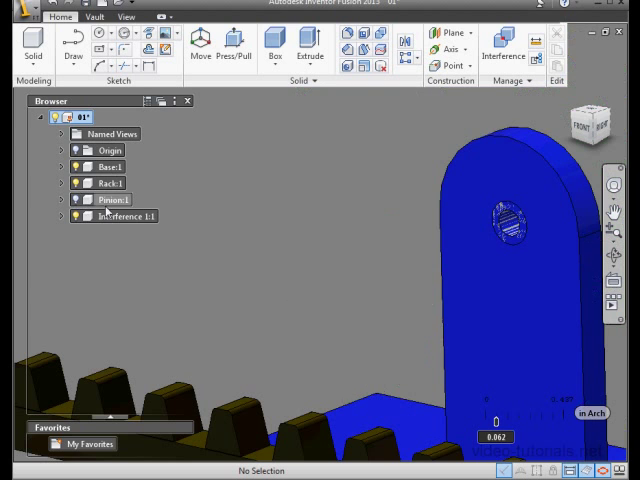
{"action": "mouse_move", "coordinate": [258, 195]}
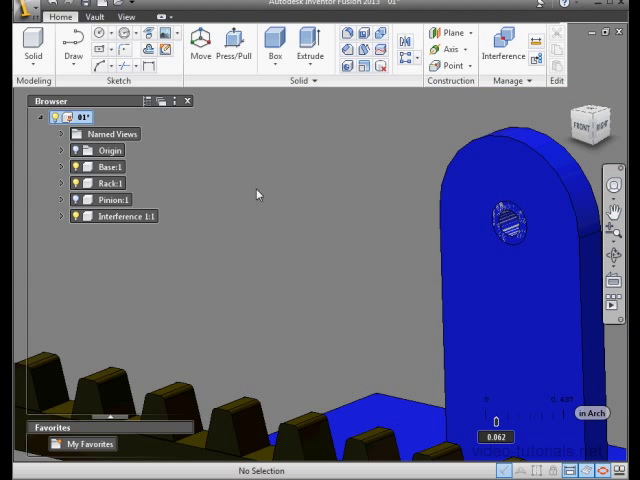
- Launch the Boolean tool from the Home tab's Solid panel
{"action": "left_click", "coordinate": [76, 216]}
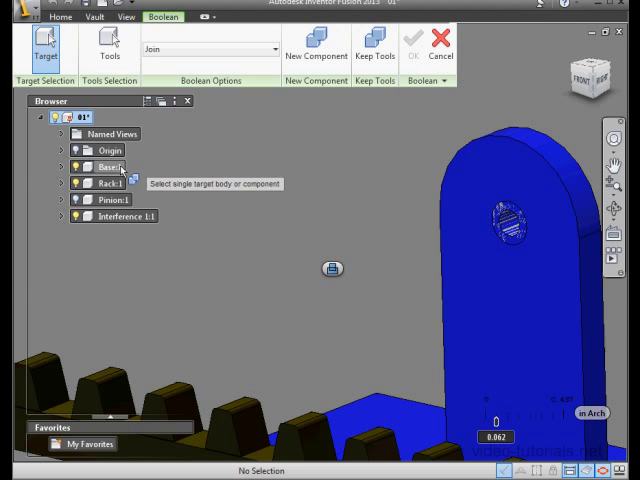
- Cut Interference 1:1 from target Base:1 using a Boolean Cut
{"action": "left_click", "coordinate": [108, 47]}
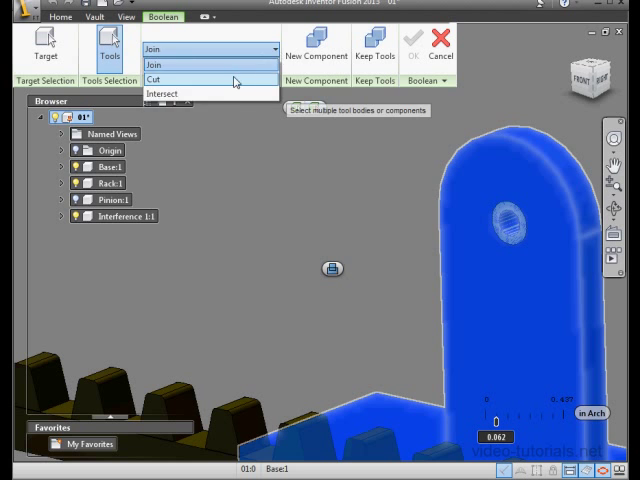
{"action": "left_click", "coordinate": [159, 78]}
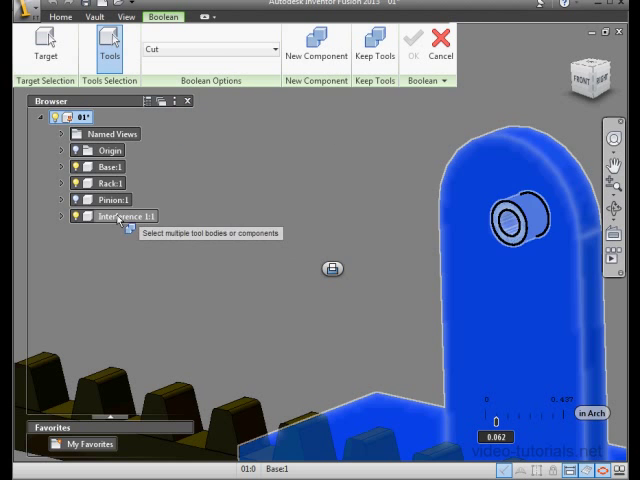
{"action": "left_click", "coordinate": [132, 216]}
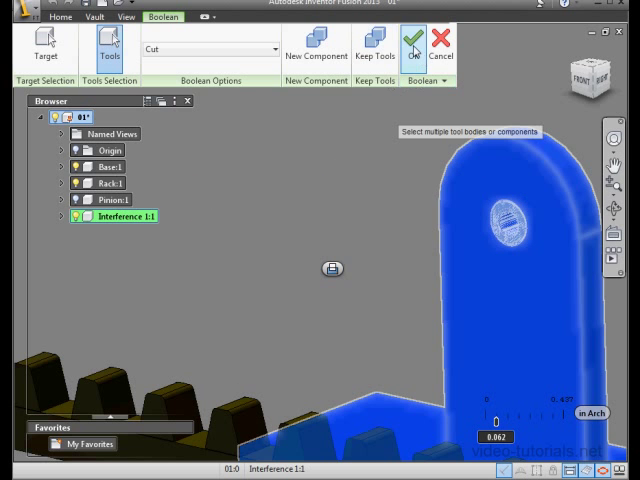
{"action": "left_click", "coordinate": [424, 40]}
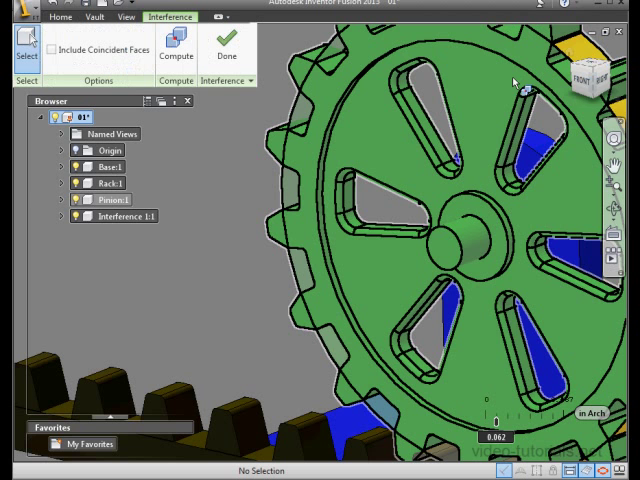
{"action": "mouse_move", "coordinate": [370, 134]}
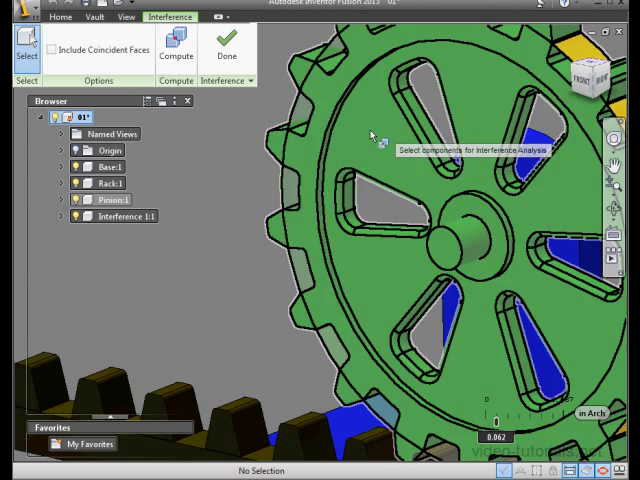
- Recompute Base–Pinion interference and dismiss the No Interferences Detected message
{"action": "left_click", "coordinate": [110, 166]}
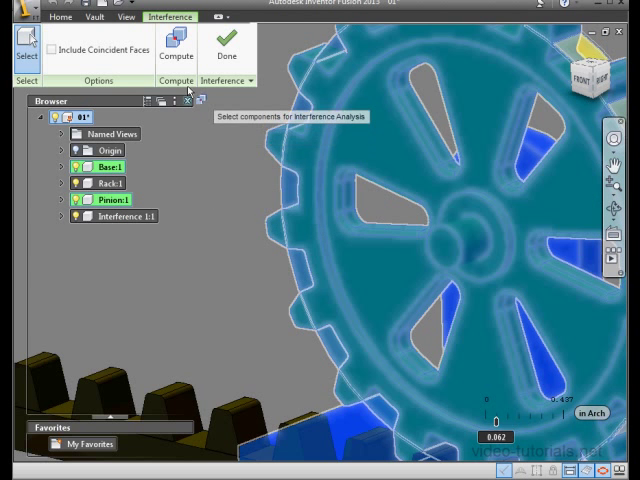
{"action": "left_click", "coordinate": [176, 47]}
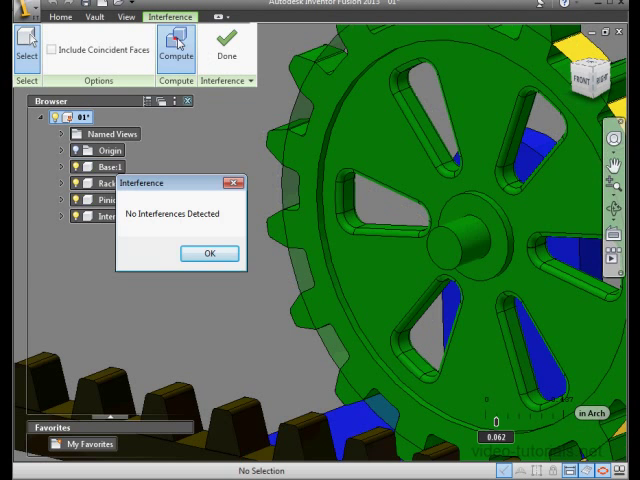
{"action": "mouse_move", "coordinate": [186, 222]}
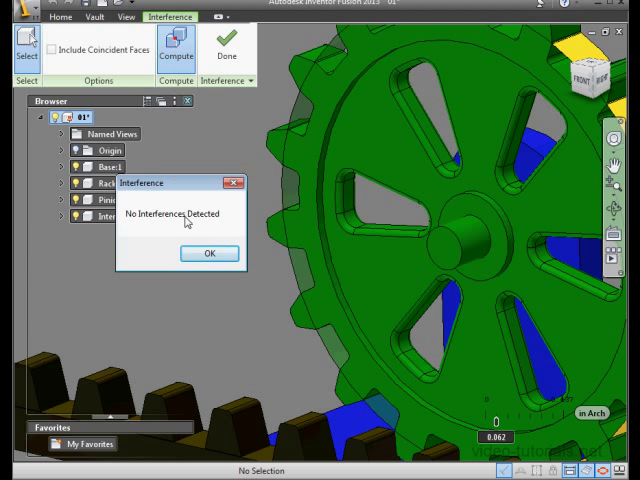
{"action": "left_click", "coordinate": [209, 253]}
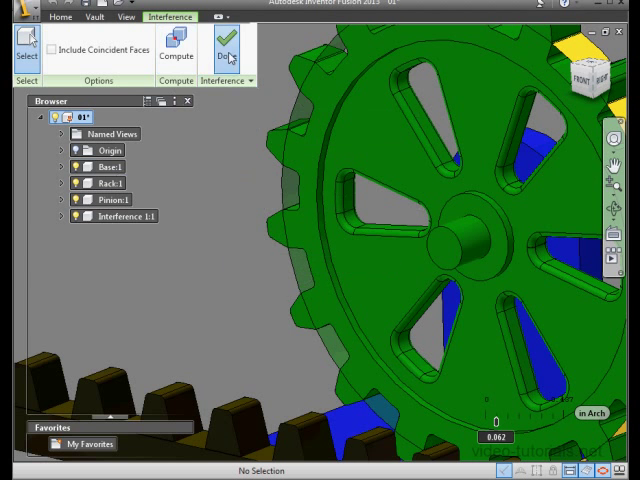